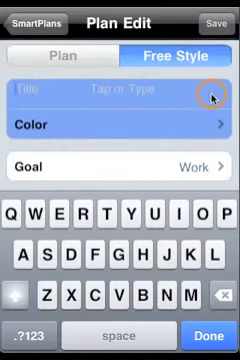
Step: Type 'Phone call:' as the freestyle plan title before returning to the plan grid
{"action": "type", "text": "Phone call:"}
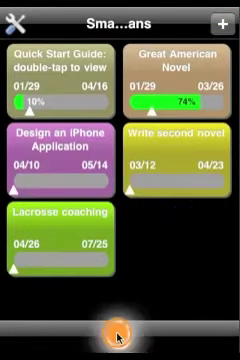
Step: Add a new task from the bottom of the plan grid
{"action": "left_click", "coordinate": [120, 330]}
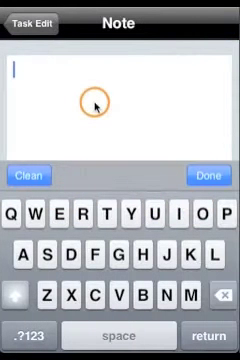
Step: Write the note 'Bill... Borrow my iPhone again' for the task
{"action": "type", "text": "Bill..."}
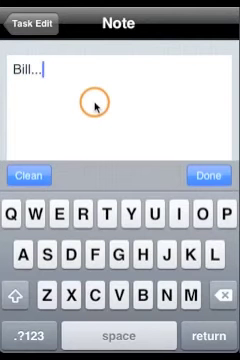
{"action": "type", "text": "Borrow my"}
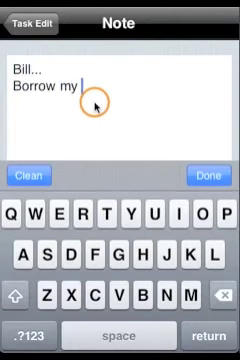
{"action": "type", "text": "iPhone again"}
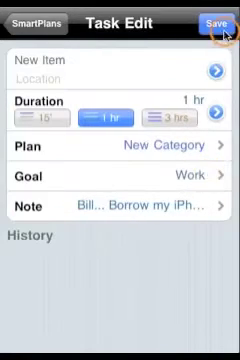
Step: Save the task under Bill's Calls and begin the title 'Bill (ag'
{"action": "left_click", "coordinate": [216, 18]}
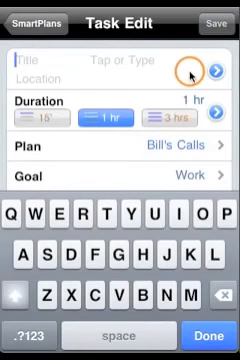
{"action": "type", "text": "Bill (ag"}
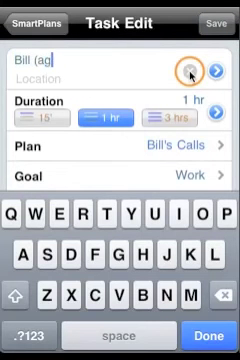